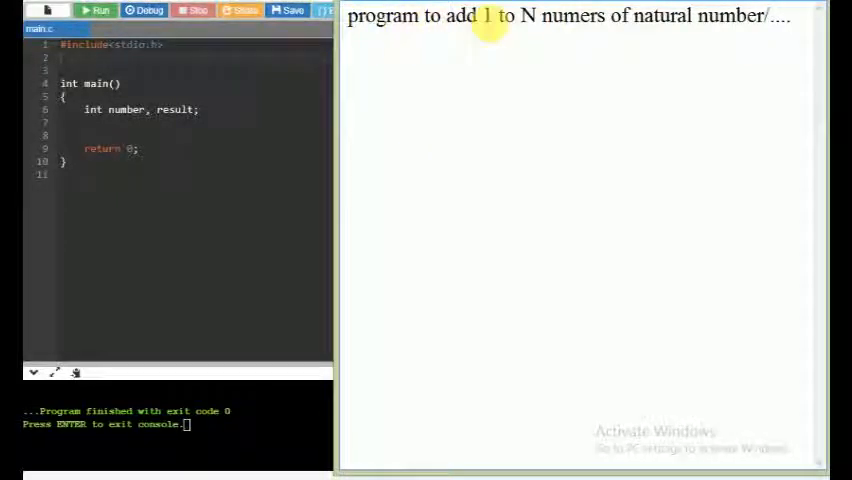
# - Highlight N in the problem statement before renaming the variable number to N in main
pyautogui.moveTo(484, 16); pyautogui.dragTo(608, 16)
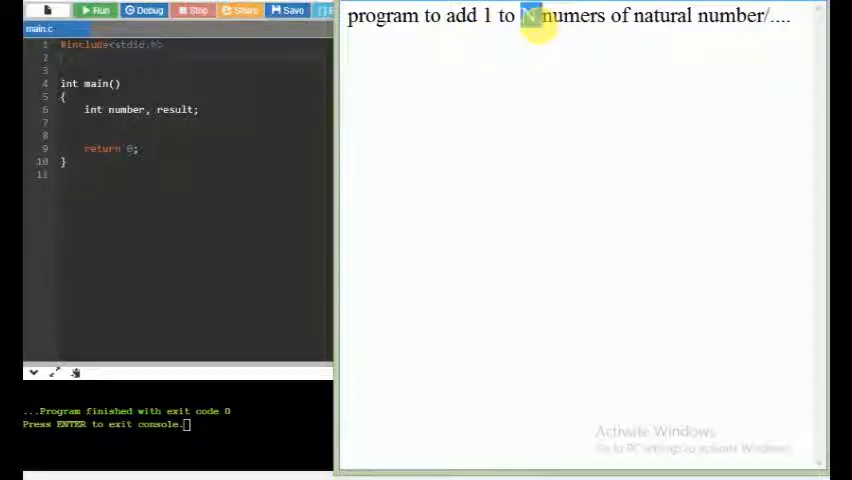
pyautogui.moveTo(530, 82)
pyautogui.write('N')
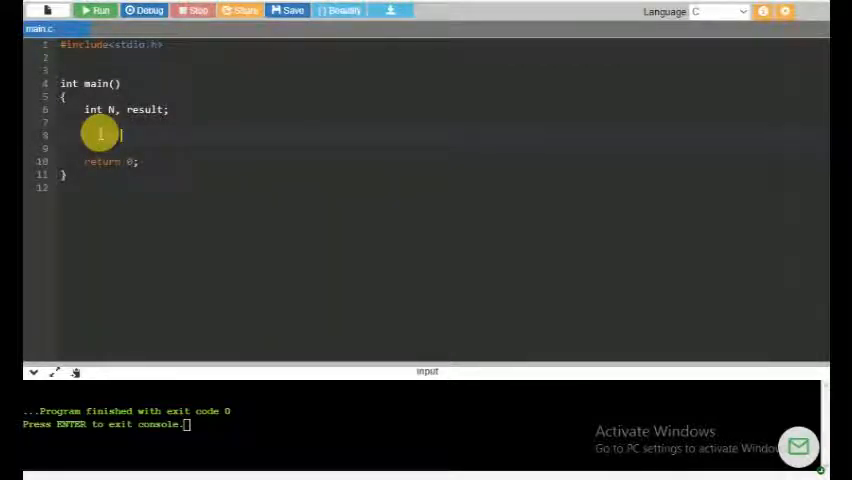
# - Add a prompt "Enter the value of N: " and a scanf reading %d into &N in main
pyautogui.write('("Enter t")')
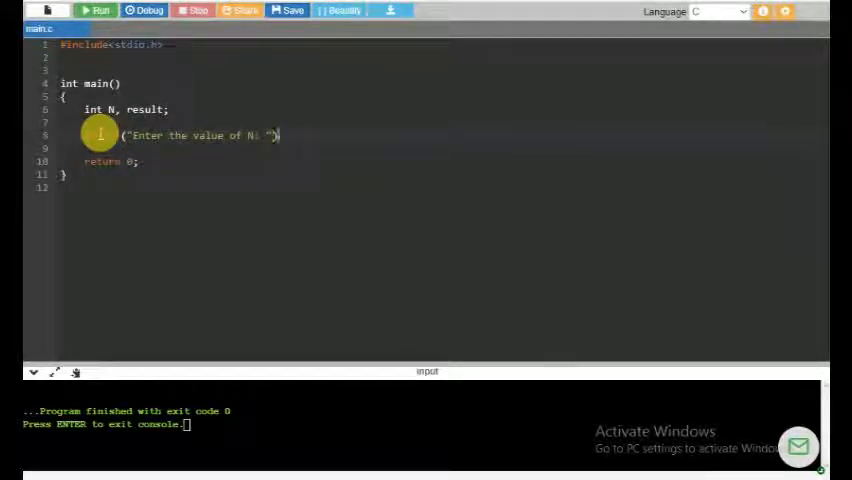
pyautogui.write('static_cas')
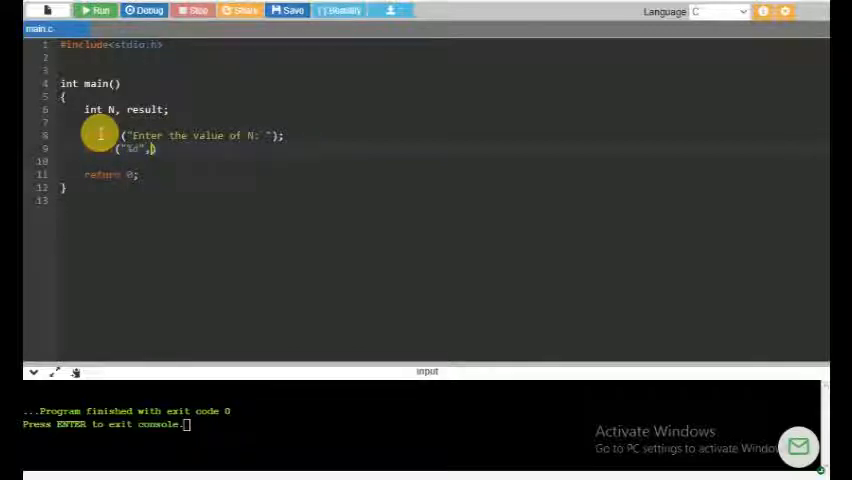
pyautogui.write('&N')
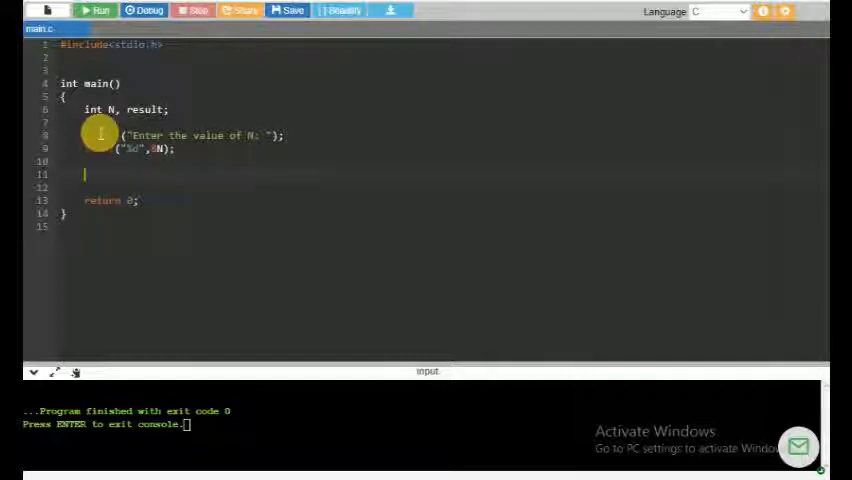
# - Store sum(N) in result and print it with "Total Sum: %d"
pyautogui.write('re')
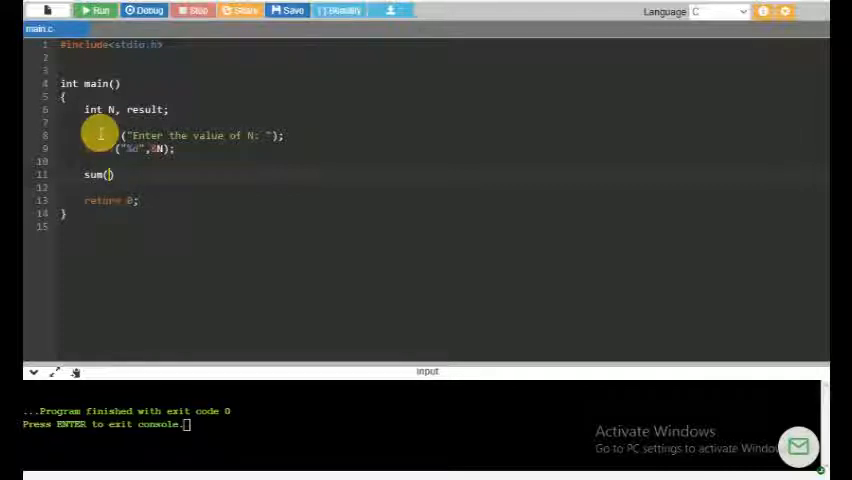
pyautogui.write('N);')
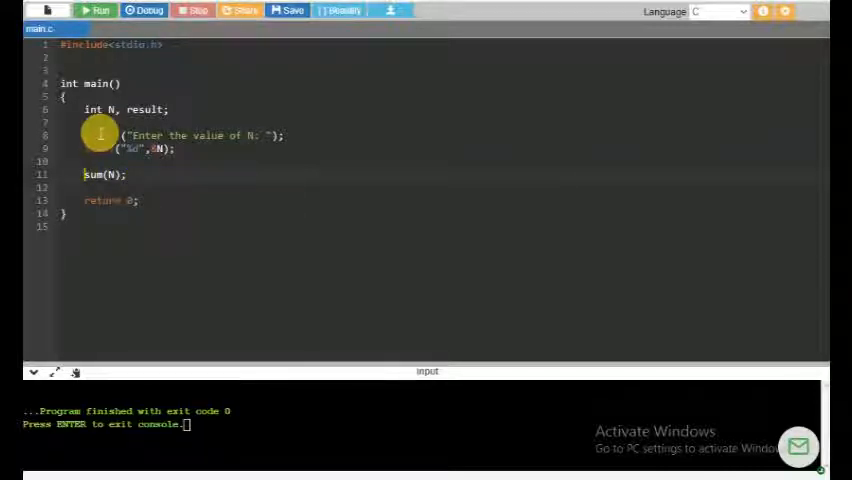
pyautogui.write('result=')
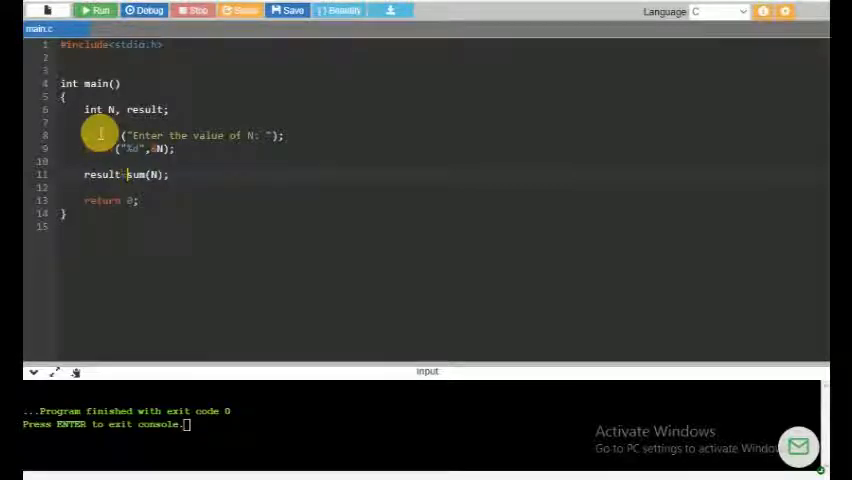
pyautogui.press('Return')
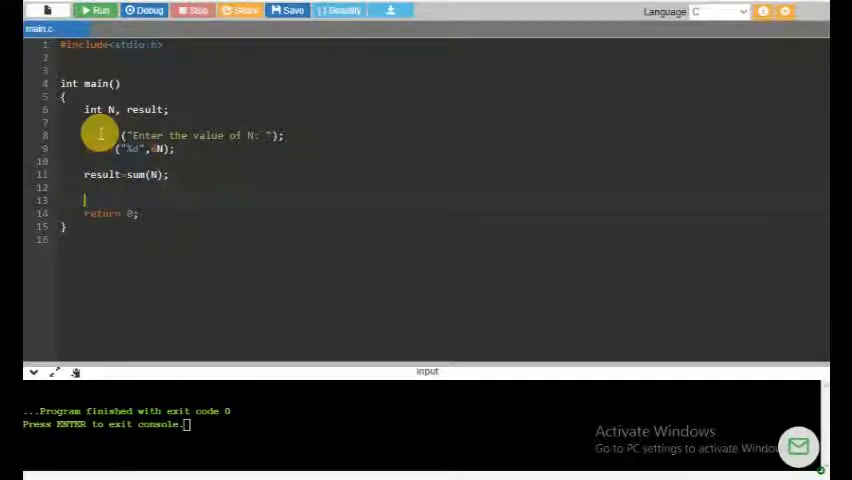
pyautogui.write('printf("Total Sum: ",')
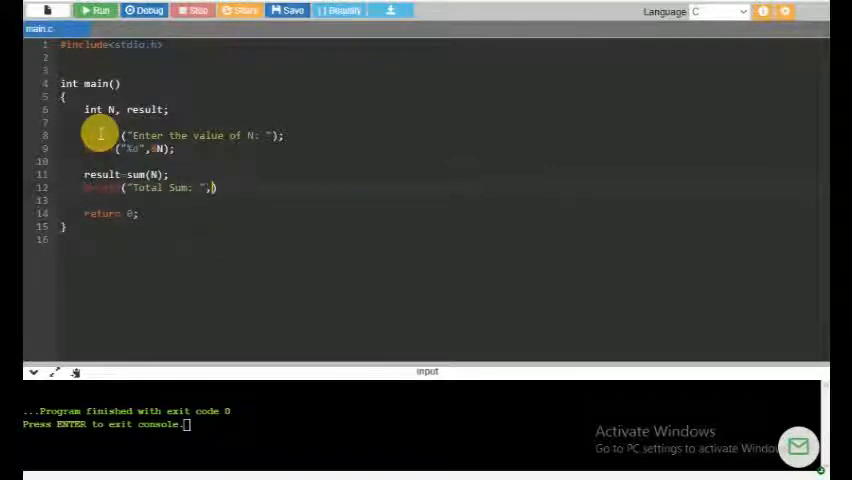
pyautogui.write('result')
pyautogui.click(442, 70)
pyautogui.write('int su')
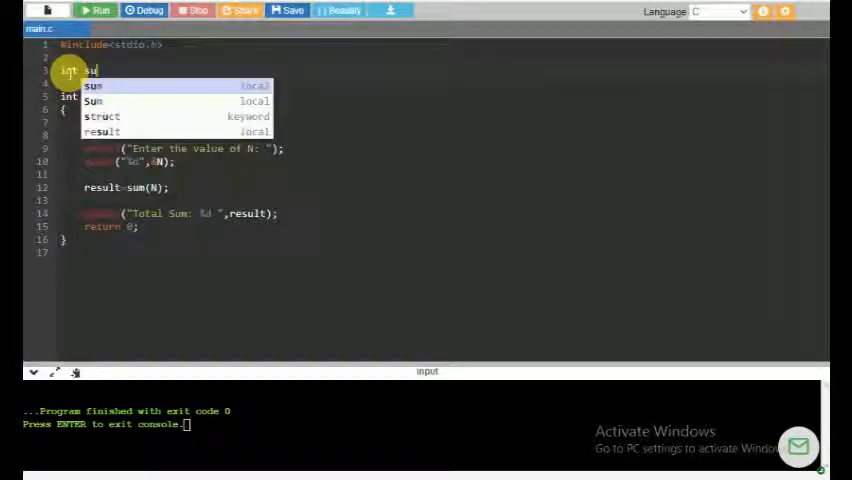
# - Declare int sum(int num) above main and start its body with int sum=0;
pyautogui.write('(int num);')
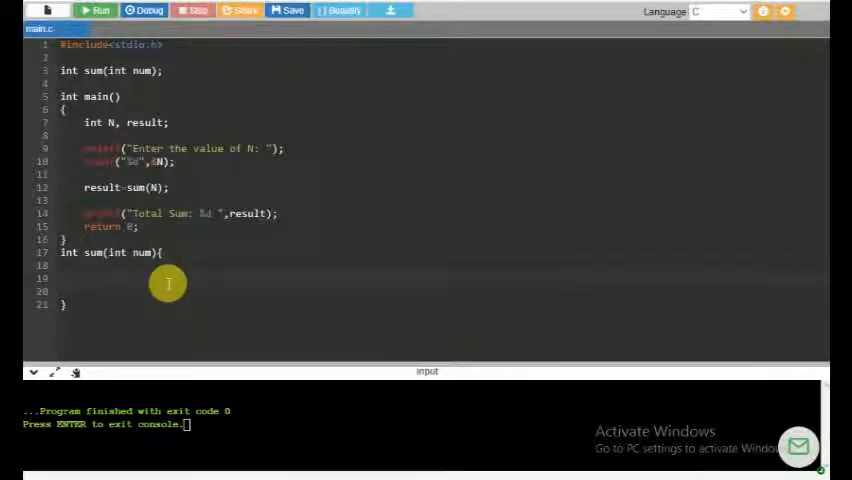
pyautogui.write('int sum')
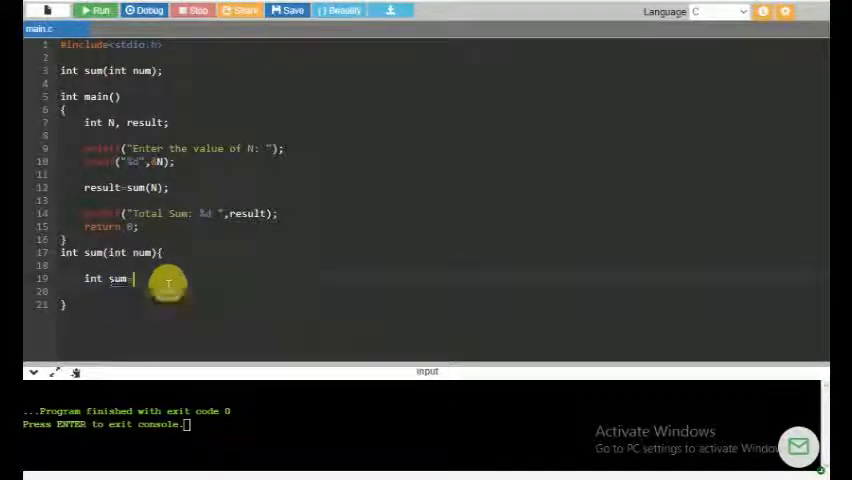
pyautogui.write('=0;')
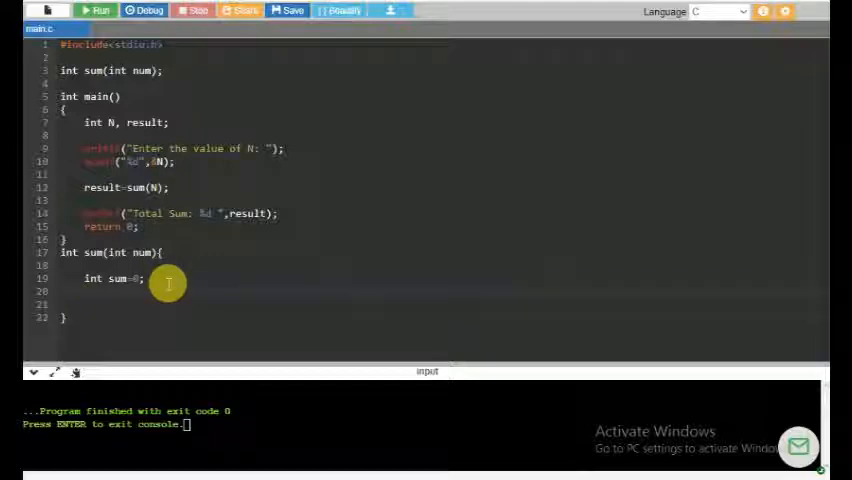
# - Begin a for loop over i from 1 to N inside the sum function
pyautogui.write('for(int i=N;i>0;i--){')
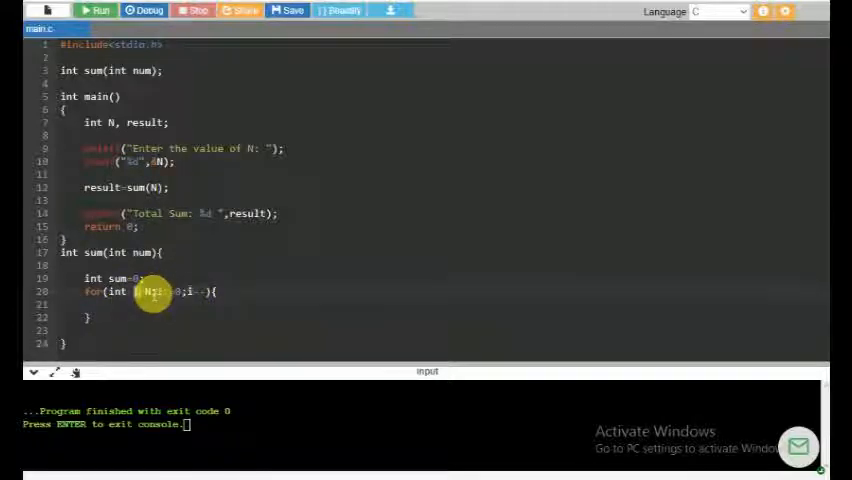
pyautogui.moveTo(170, 308)
pyautogui.write('sum=sum+i;')
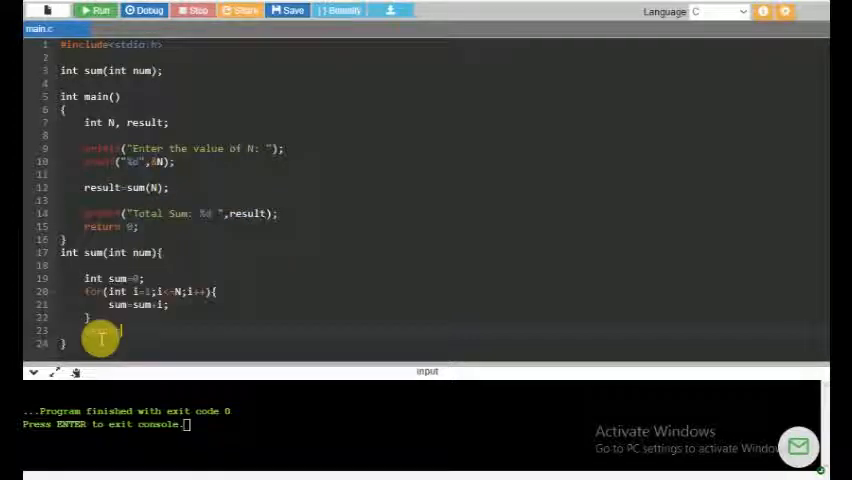
# - Return sum from the loop-based function and run with N=5 to print Total Sum: 15
pyautogui.write('sum;')
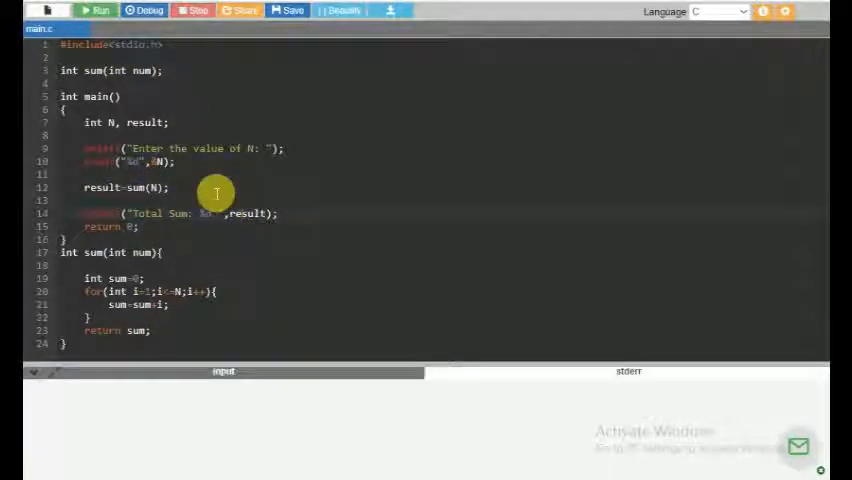
pyautogui.click(96, 10)
pyautogui.write('N')
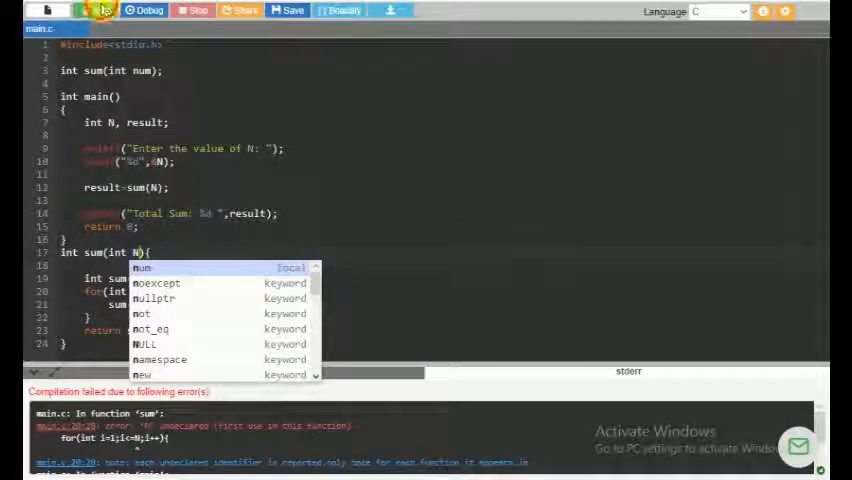
pyautogui.click(98, 10)
pyautogui.write('5')
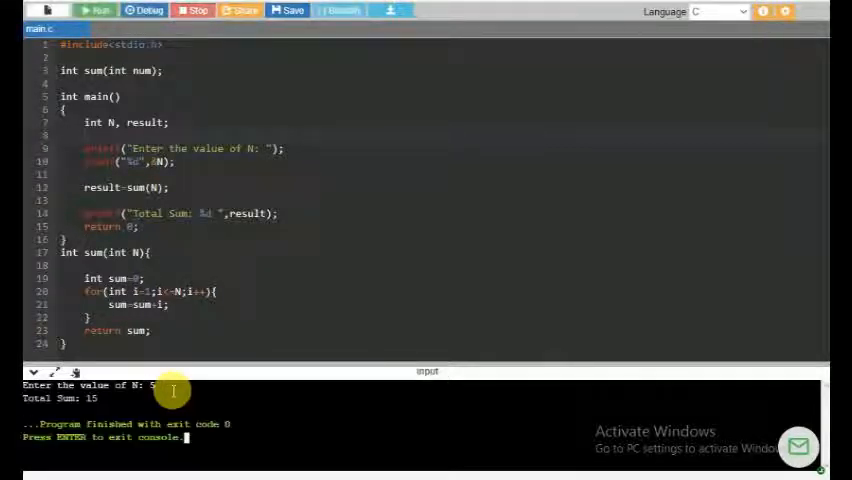
pyautogui.doubleClick(90, 398)
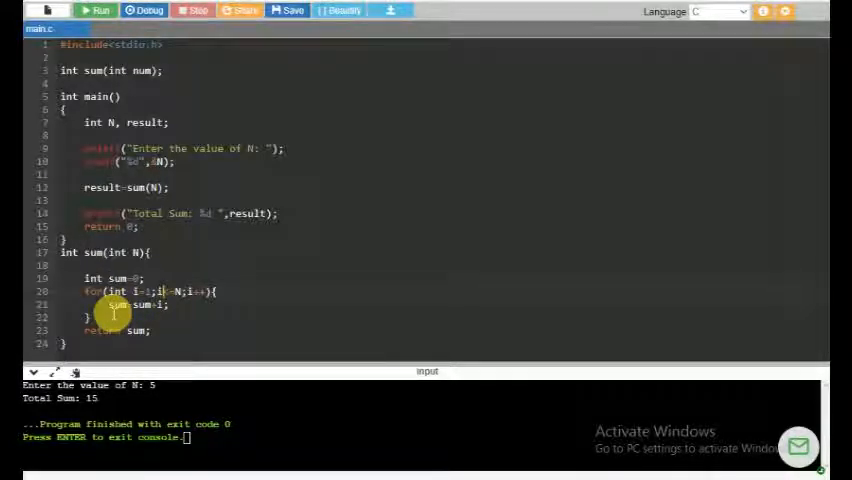
pyautogui.moveTo(400, 102)
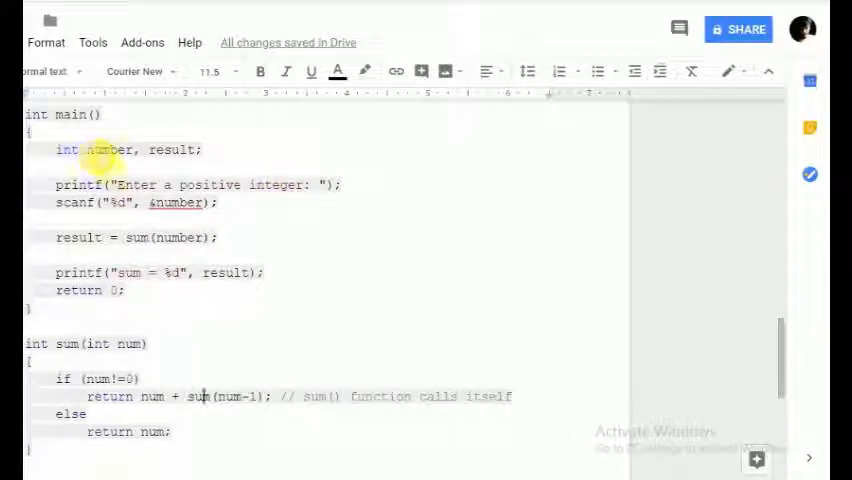
# - Review the recursive sum code in Google Docs, selecting the number variable
pyautogui.doubleClick(172, 148)
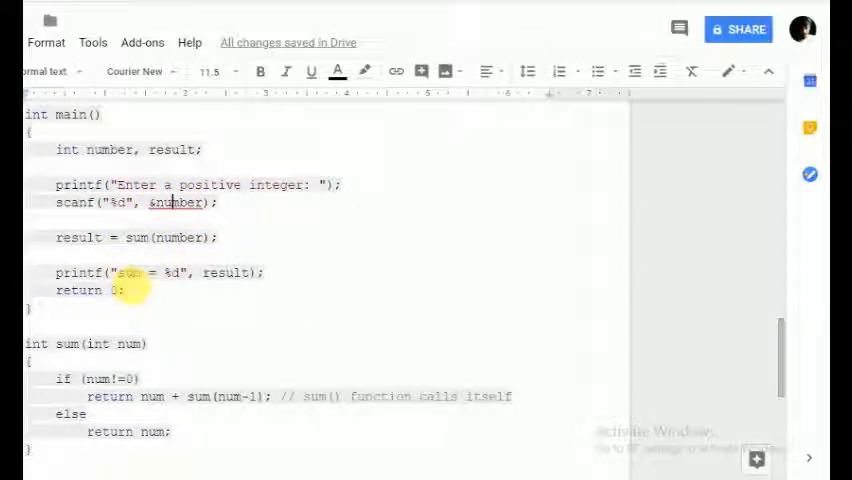
pyautogui.scroll(-3)
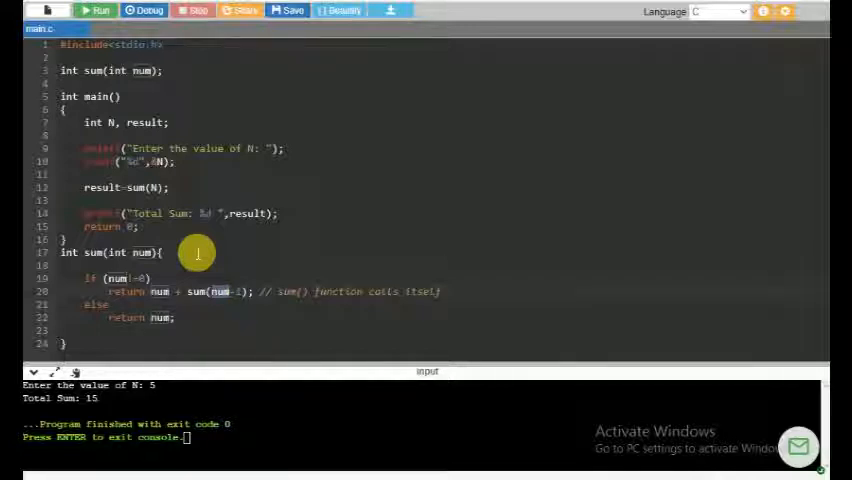
pyautogui.moveTo(92, 282)
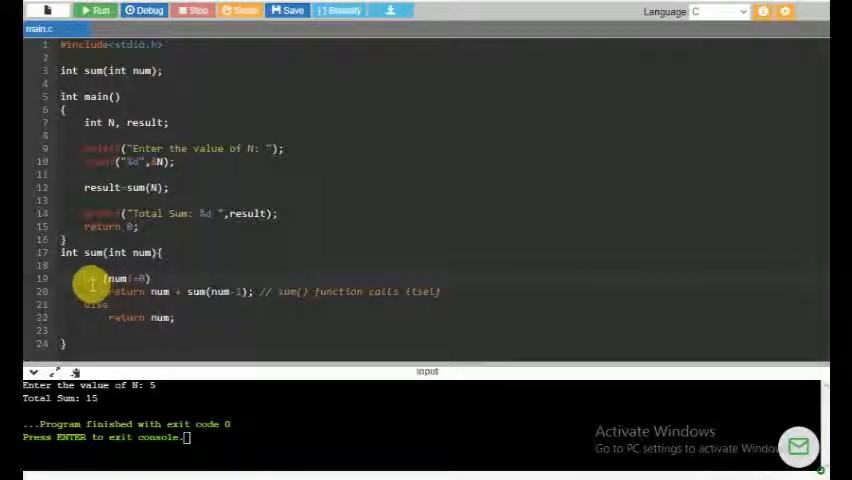
pyautogui.moveTo(160, 284)
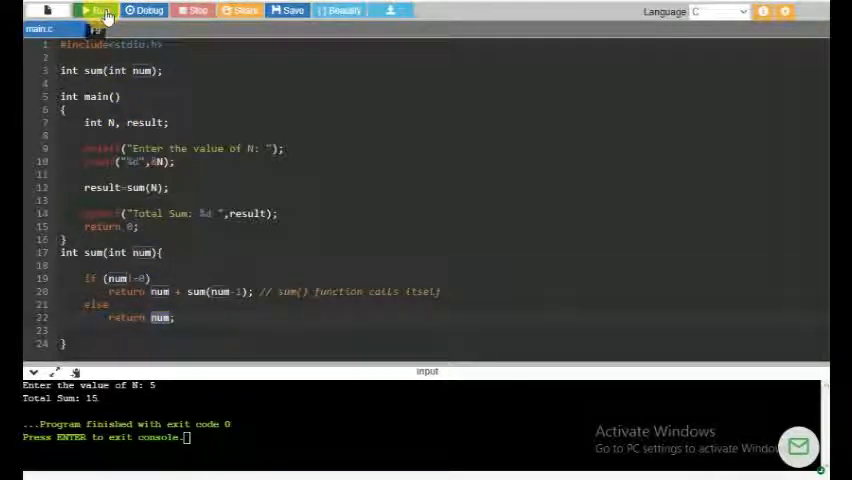
# - Run the recursive sum program entering N=5 so it prints Total Sum: 15
pyautogui.click(100, 10)
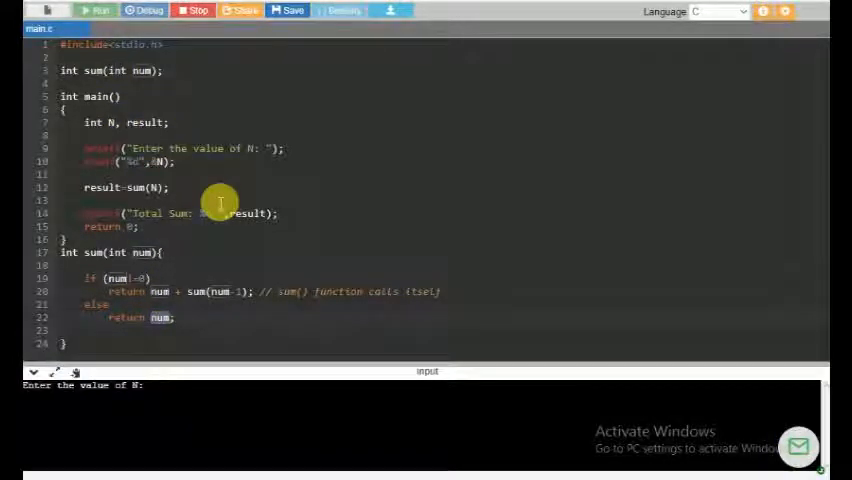
pyautogui.write('5')
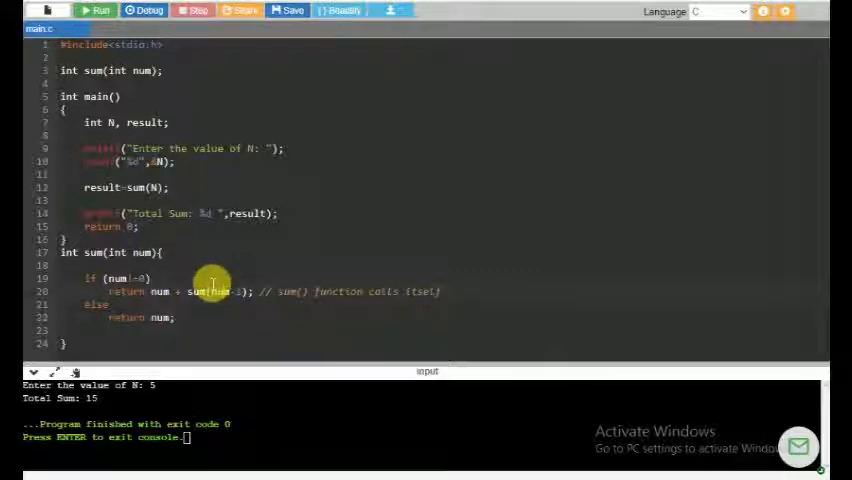
pyautogui.moveTo(160, 300)
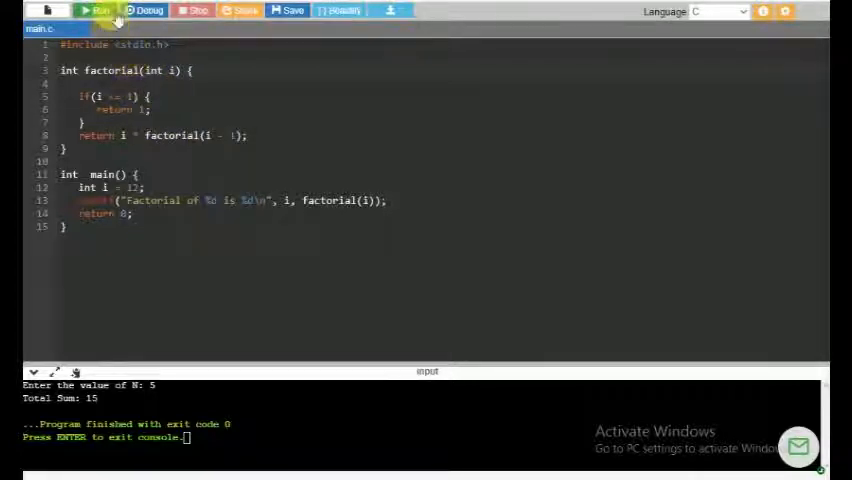
pyautogui.click(96, 10)
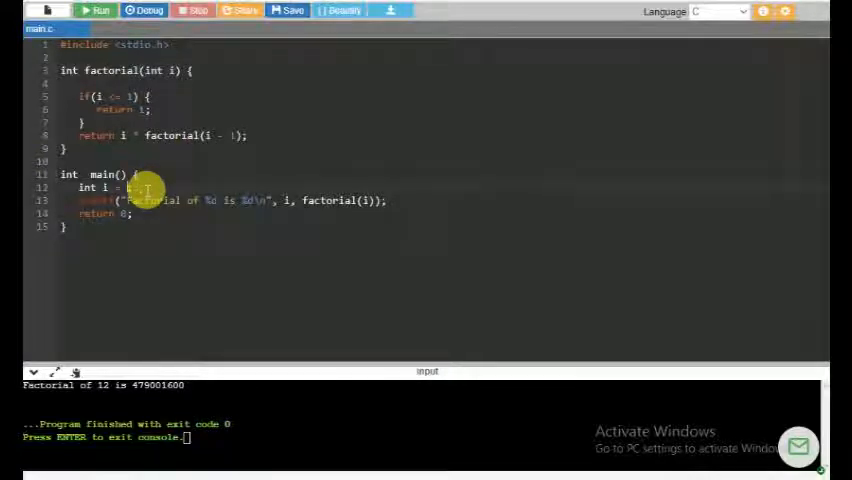
pyautogui.click(96, 10)
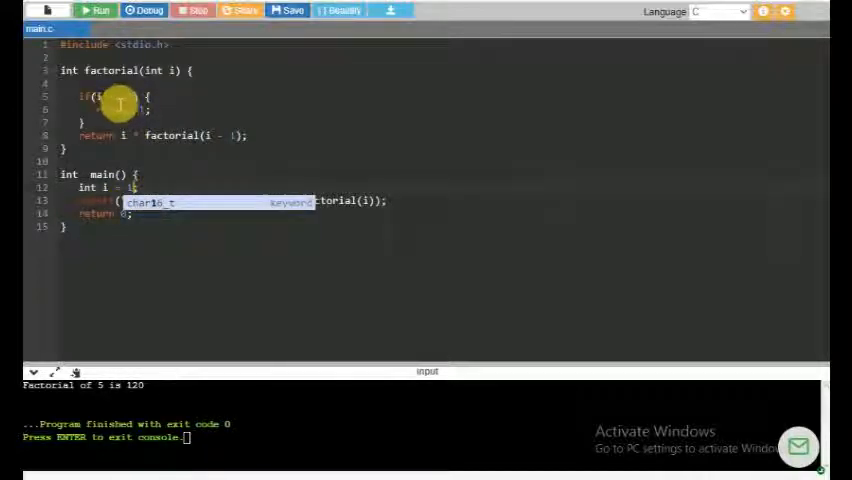
# - Set i in main and rerun the recursive factorial, printing results such as Factorial of 1 is 1
pyautogui.click(96, 10)
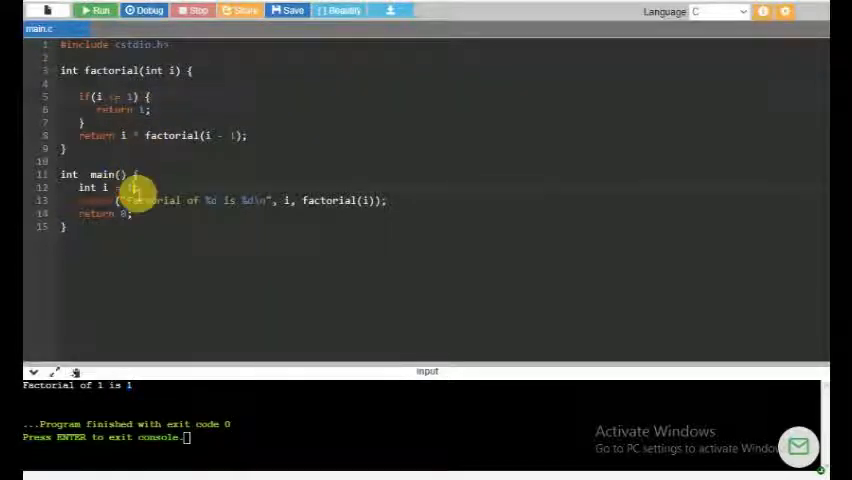
pyautogui.click(96, 12)
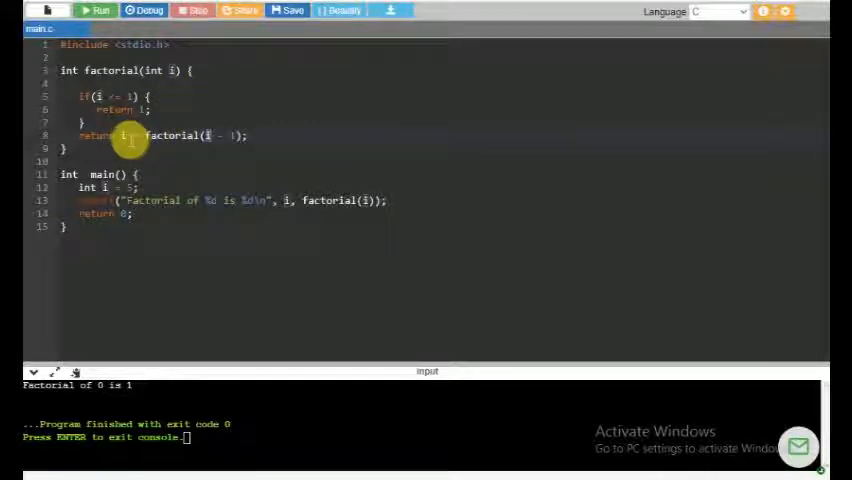
pyautogui.doubleClick(170, 136)
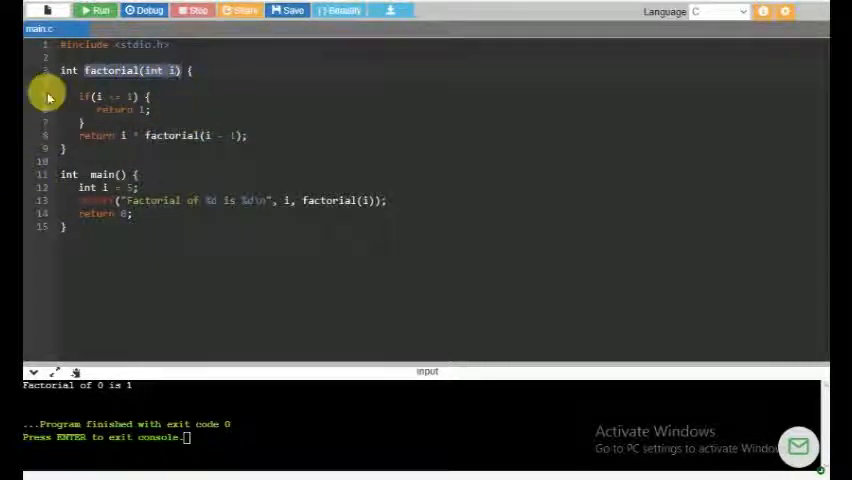
pyautogui.moveTo(214, 140)
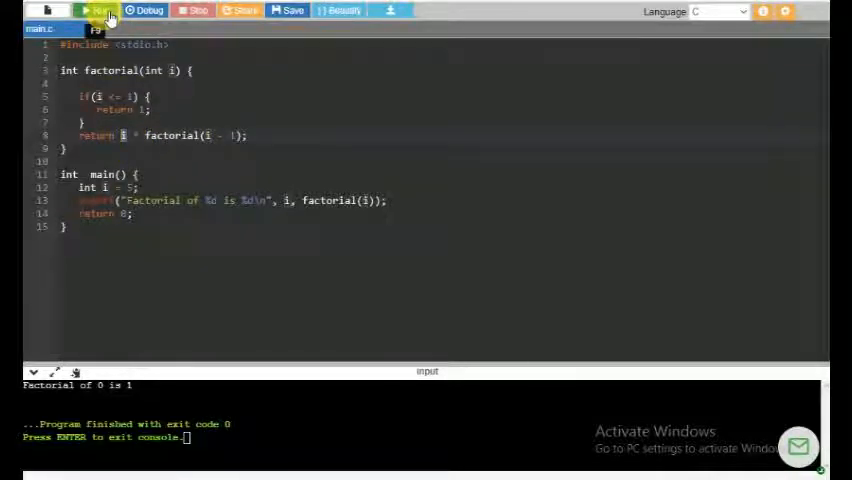
pyautogui.click(96, 12)
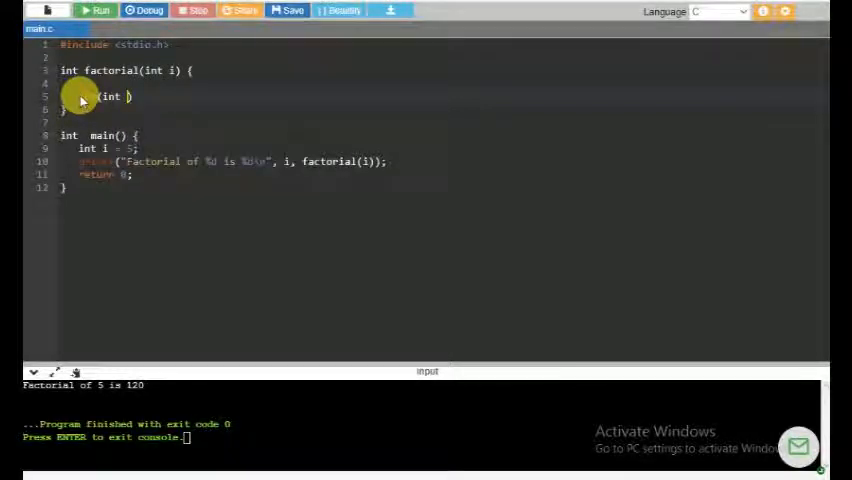
# - Replace recursion with int sum=1 and a for loop j=1..i multiplying sum*j, returning sum; output 120
pyautogui.write('j=1;j<=i;j++')
pyautogui.write('return sum;')
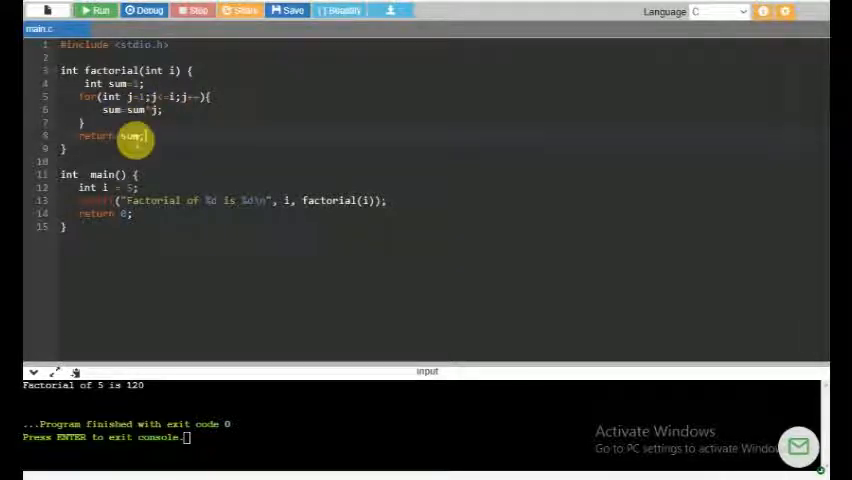
pyautogui.click(100, 10)
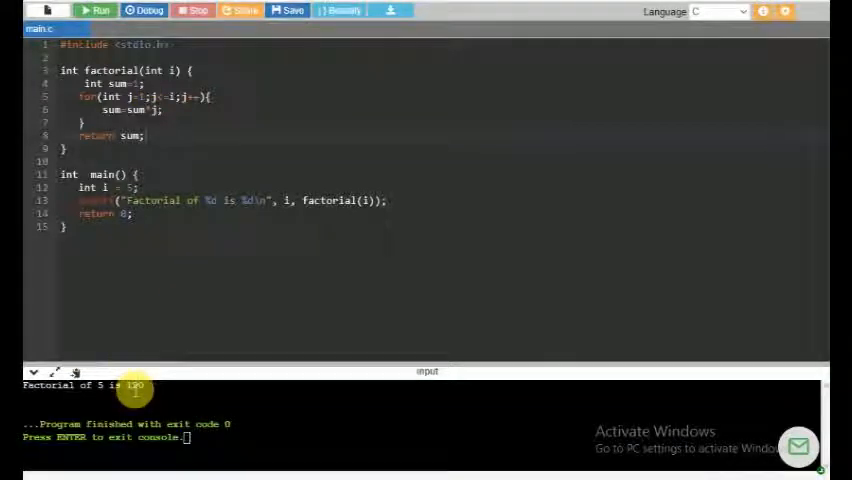
pyautogui.doubleClick(136, 384)
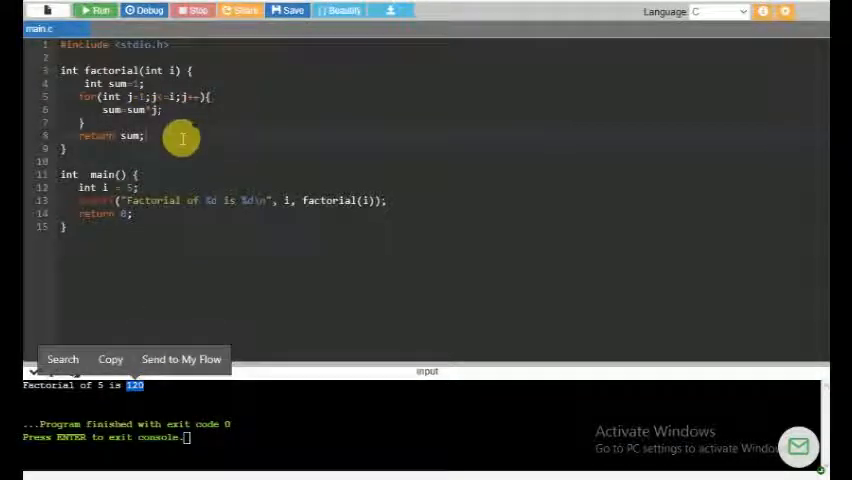